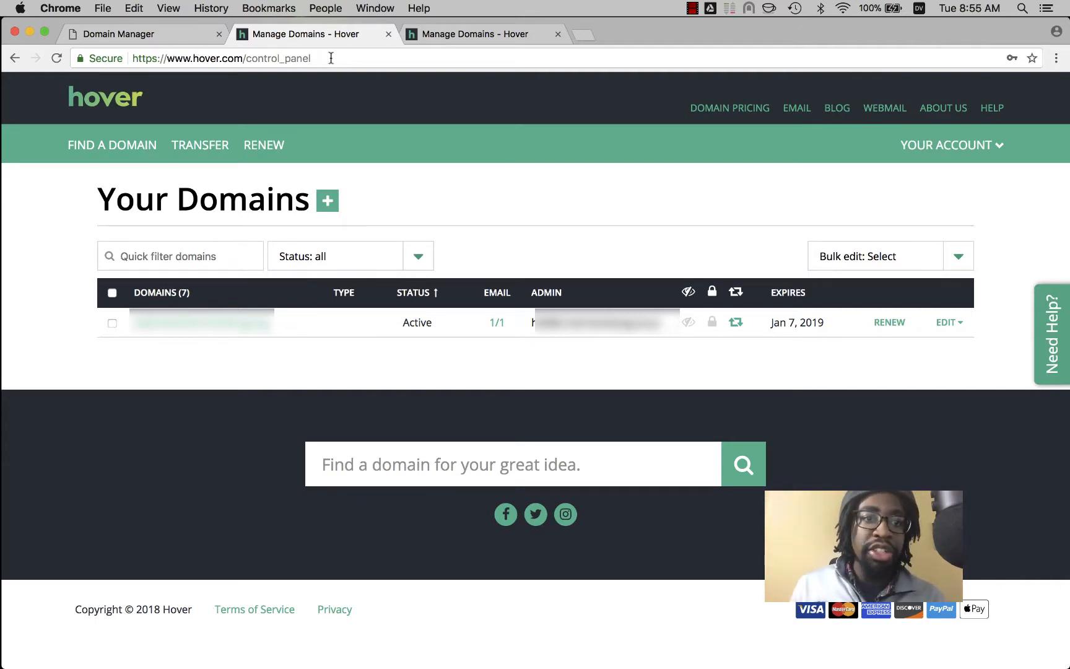
mouse_move(201, 322)
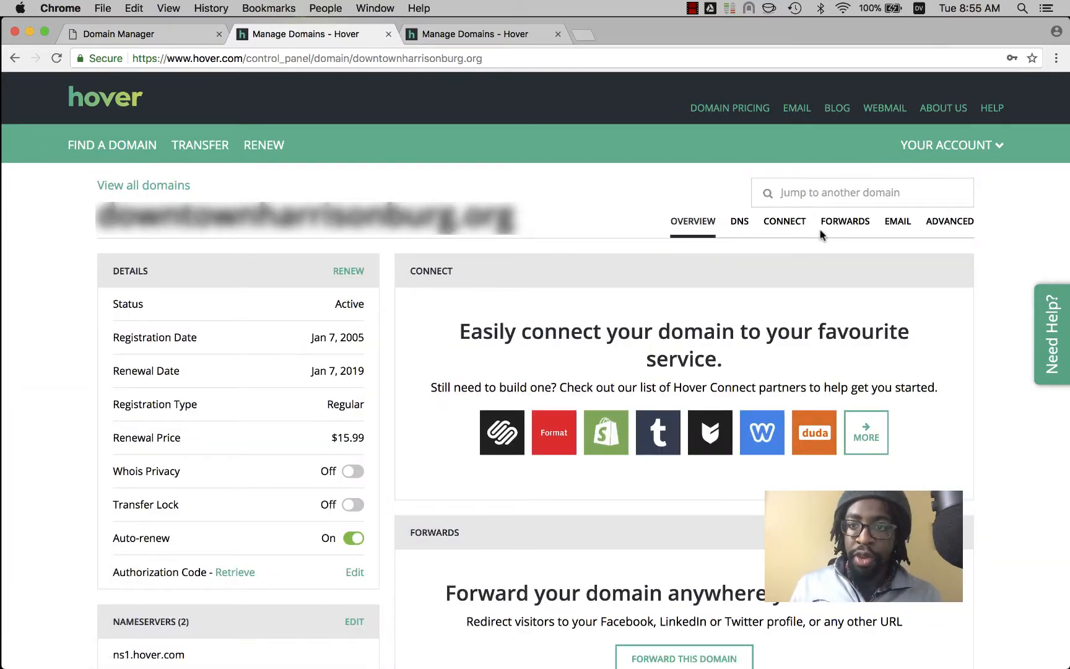
- Open the Forwards tab and start a new domain forward
click(845, 221)
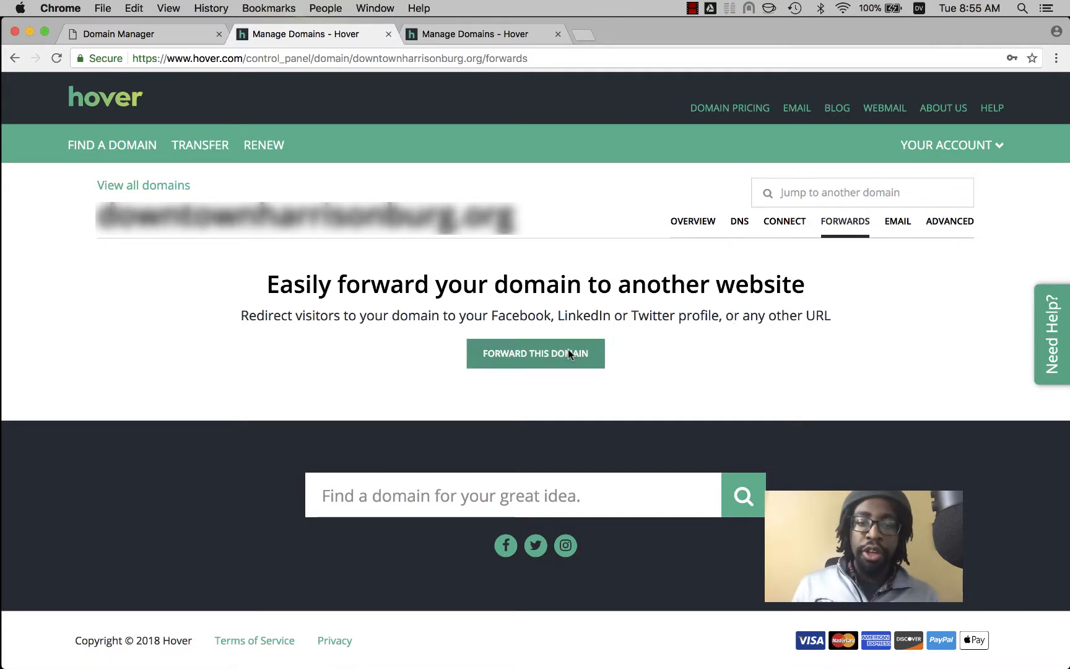
click(535, 353)
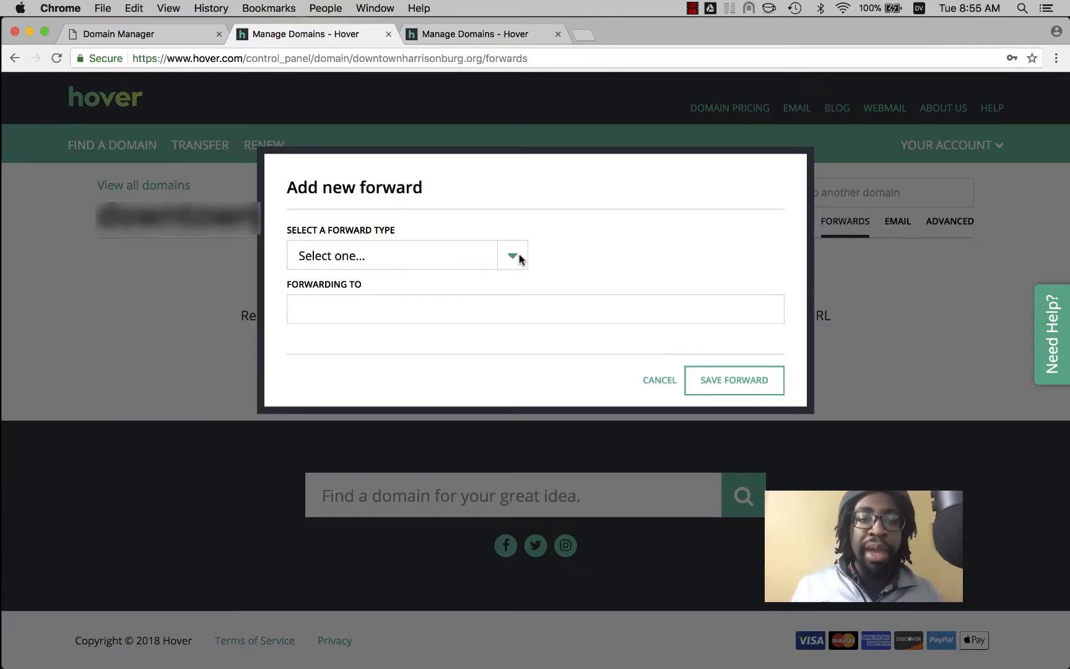
- Choose the subdomain forward type and enter 'www' as the subdomain
click(512, 255)
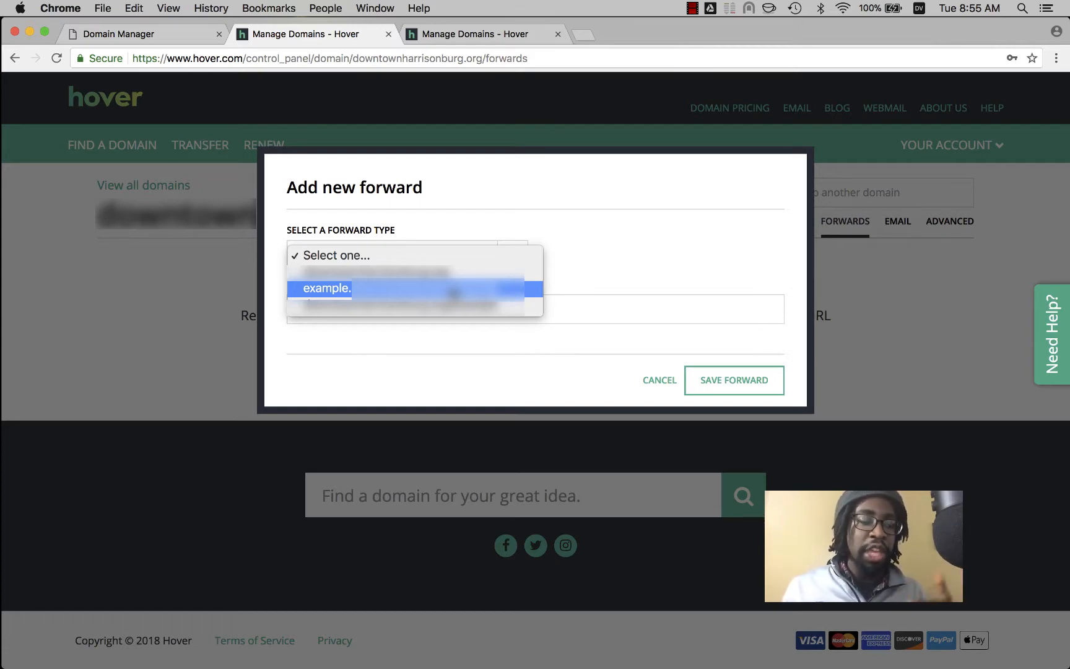
click(327, 288)
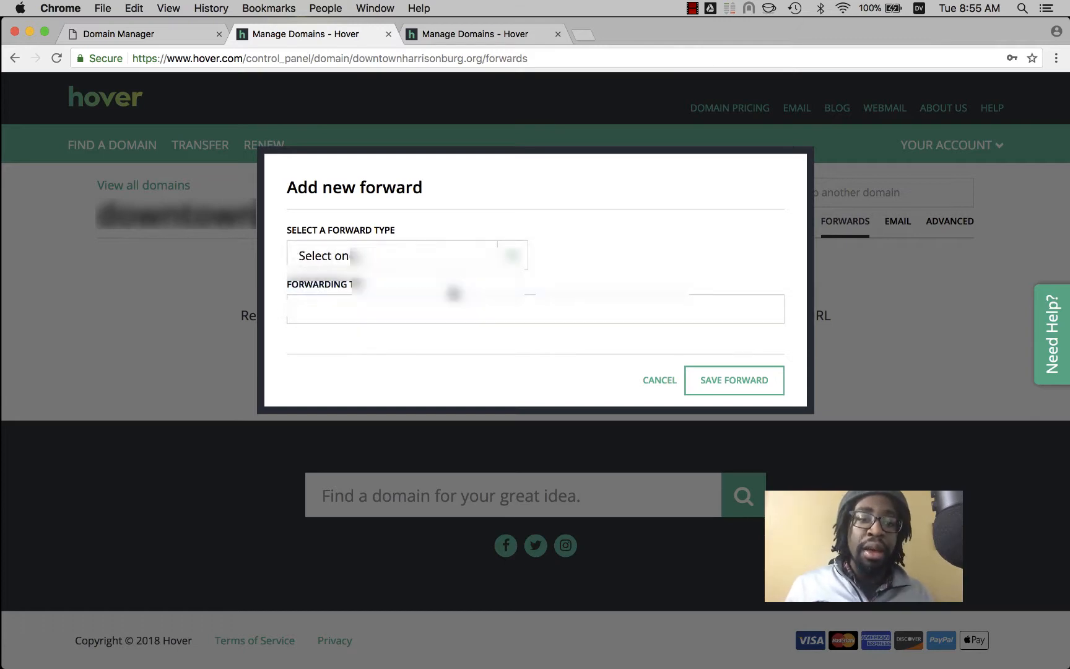
text(www)
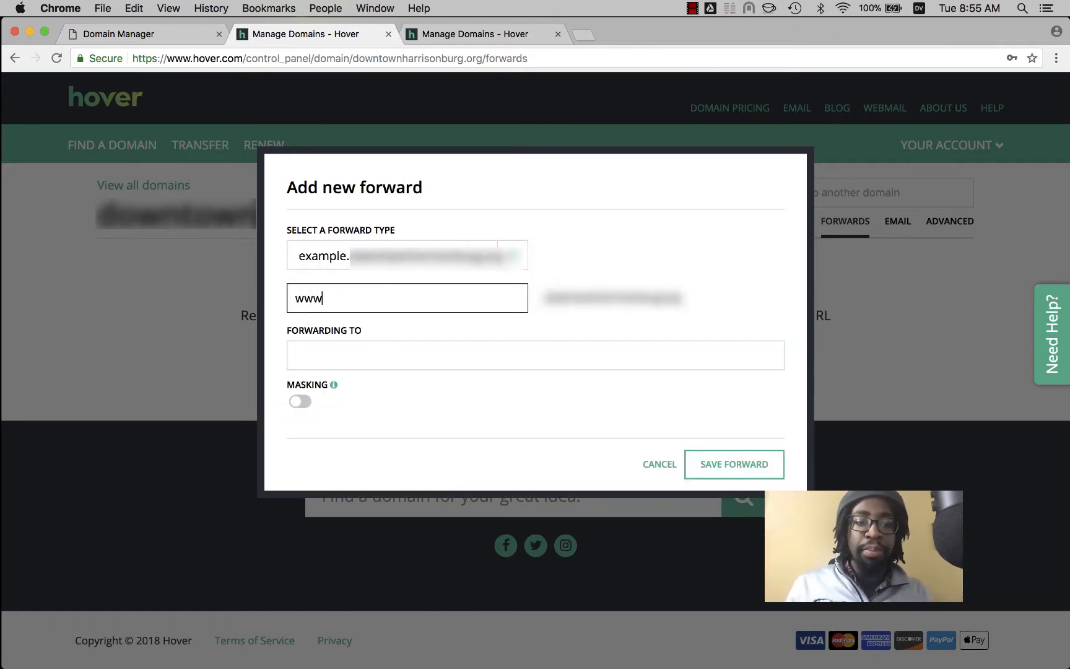
- Enter the destination website's http URL in the Forwarding To field
click(535, 355)
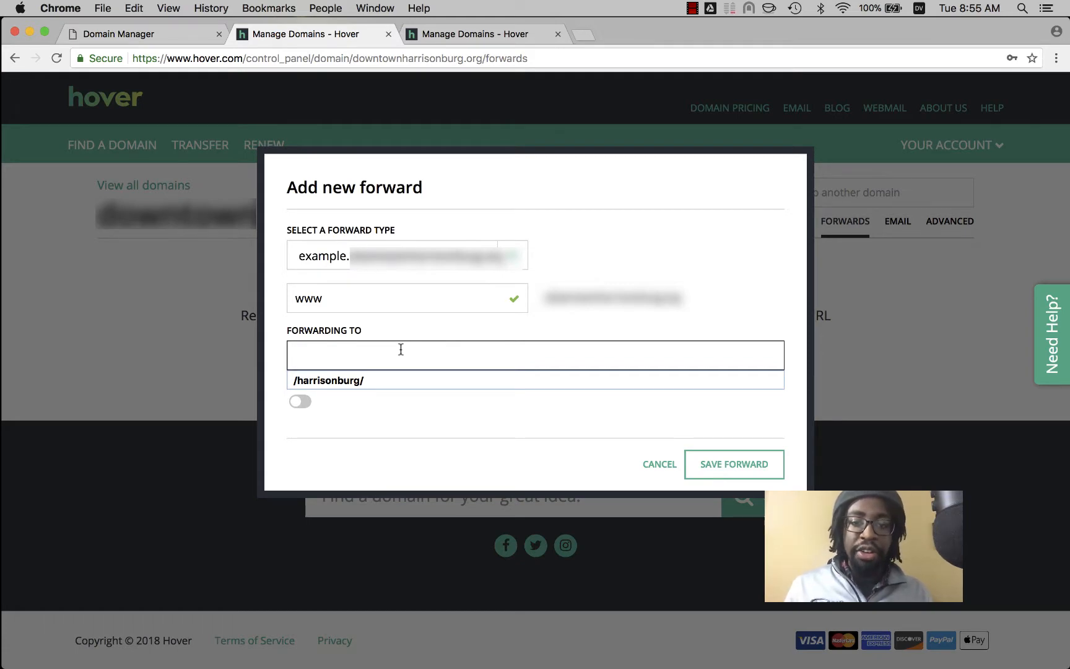
text(http://)
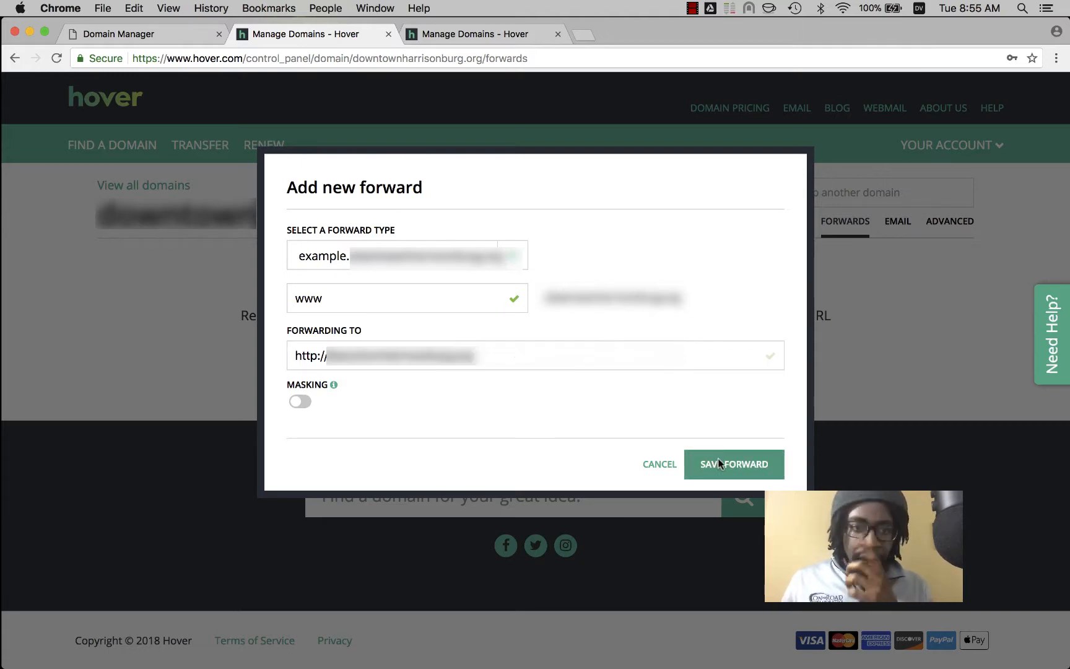
- Save the www forward and start creating another forward
click(735, 464)
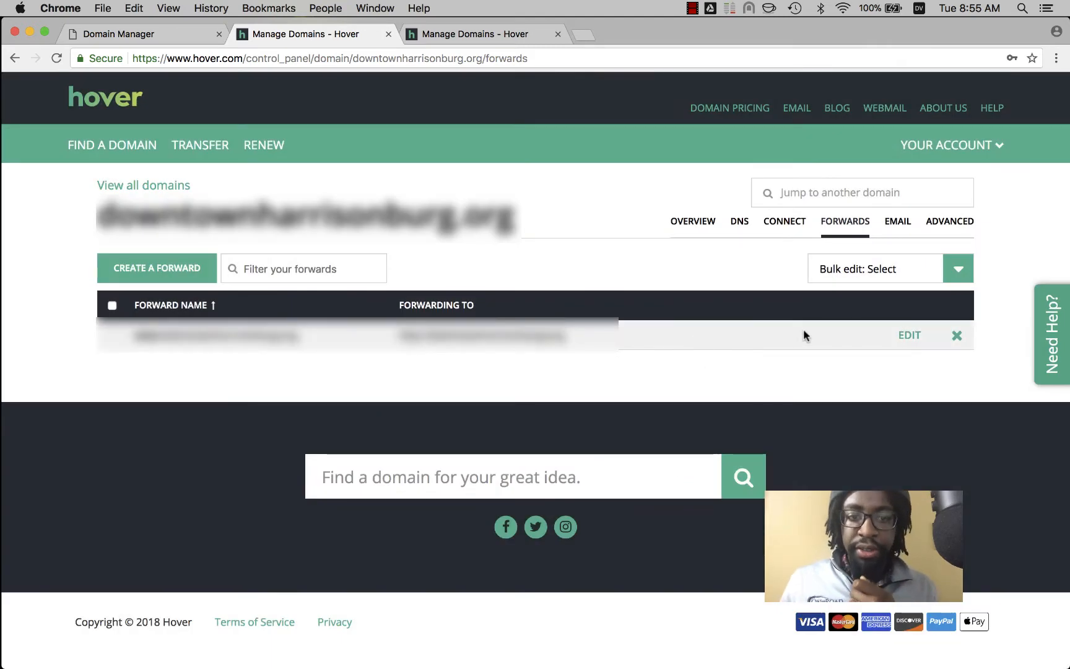
mouse_move(161, 267)
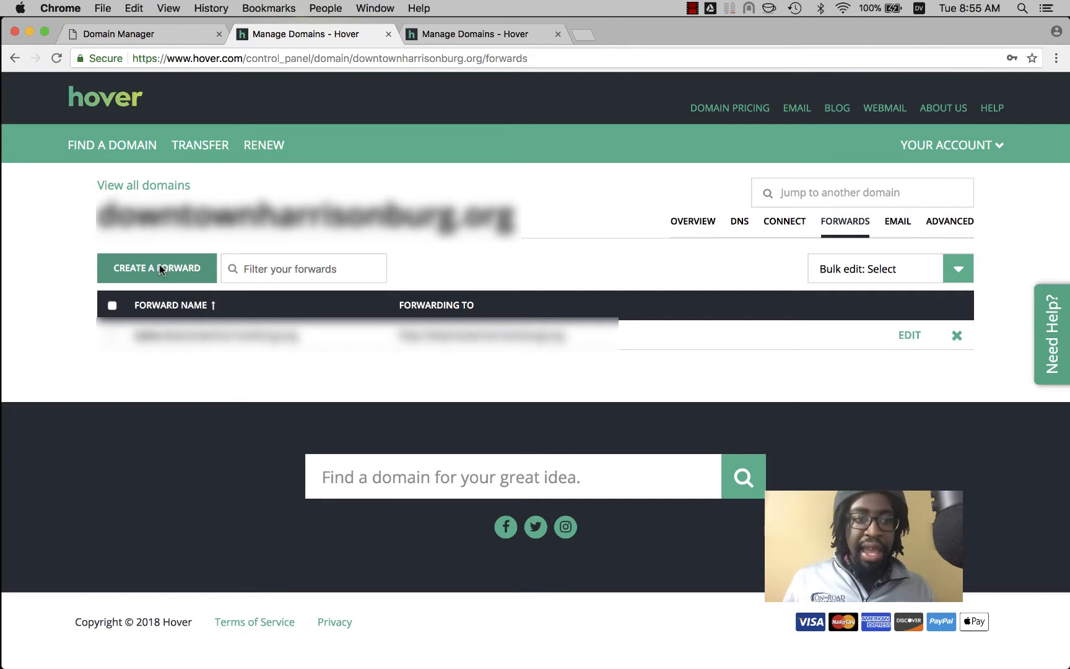
click(156, 268)
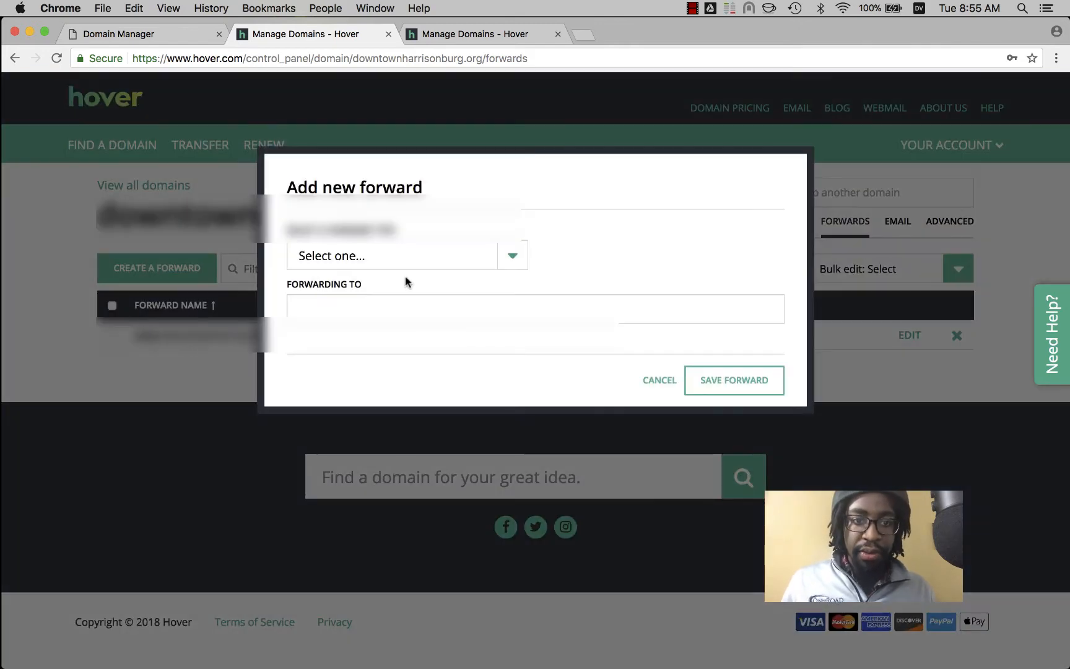